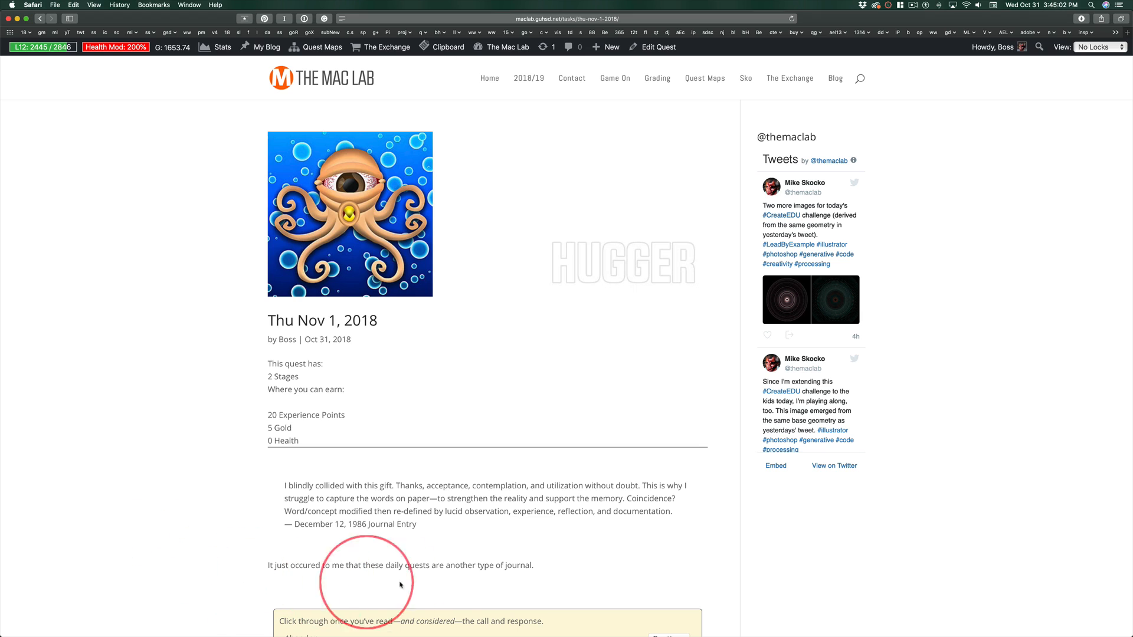
{"action": "mouse_move", "coordinate": [151, 503]}
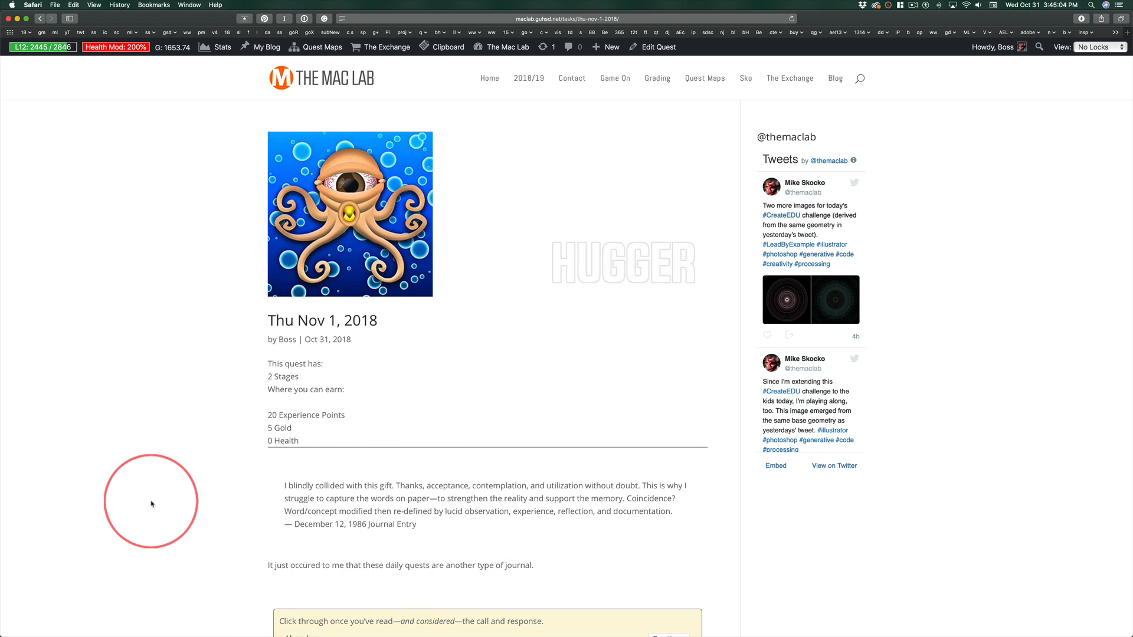
{"action": "mouse_move", "coordinate": [216, 563]}
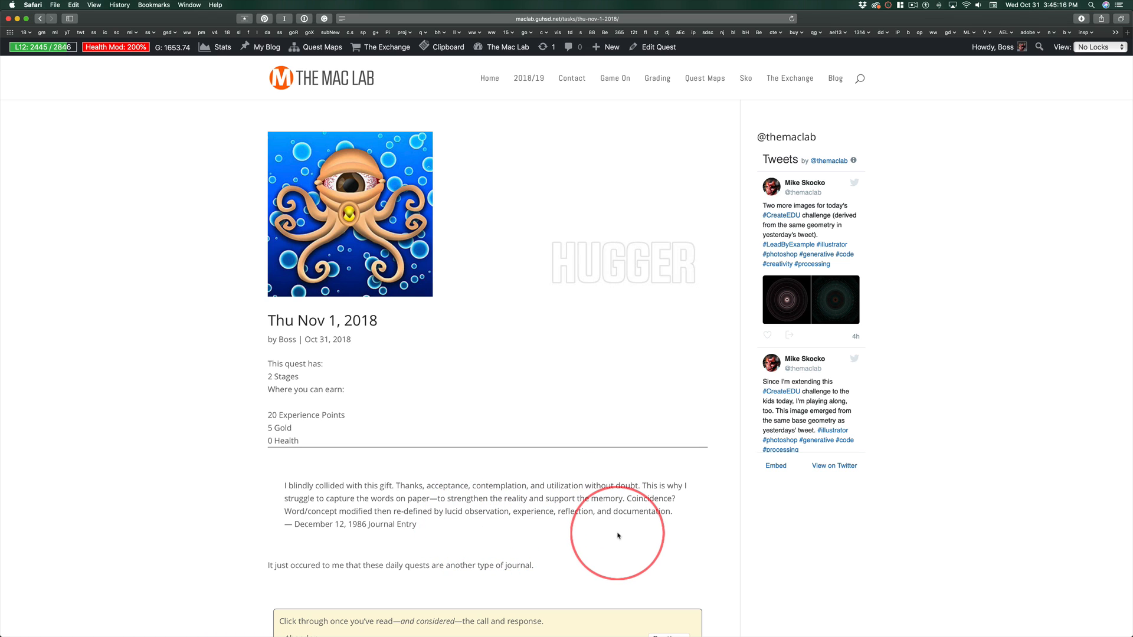
{"action": "mouse_move", "coordinate": [212, 496]}
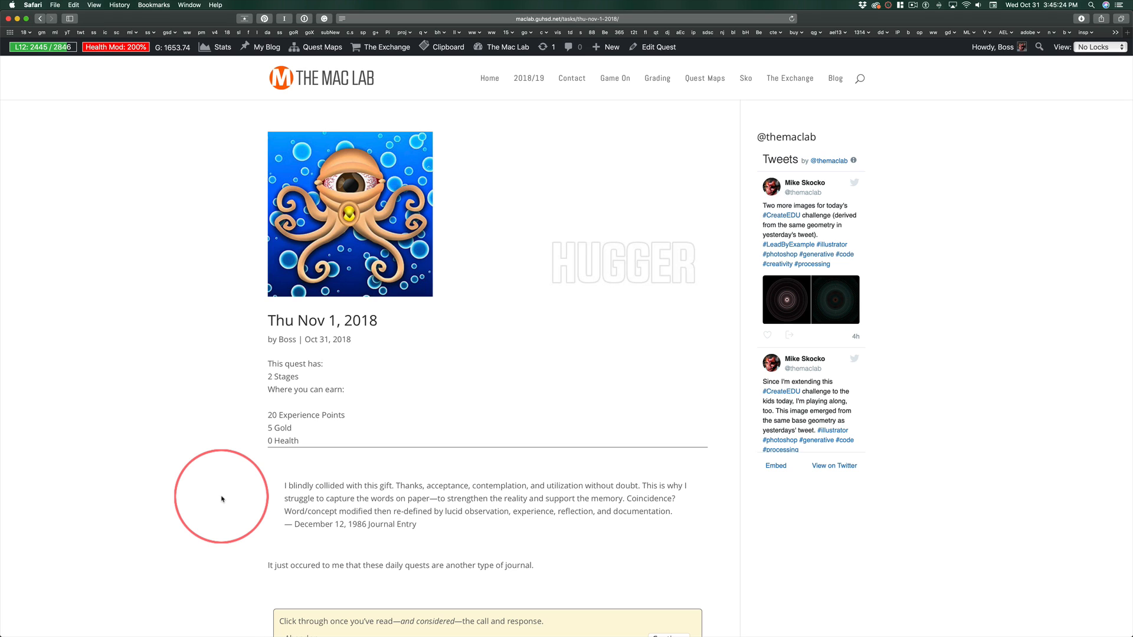
{"action": "mouse_move", "coordinate": [224, 498]}
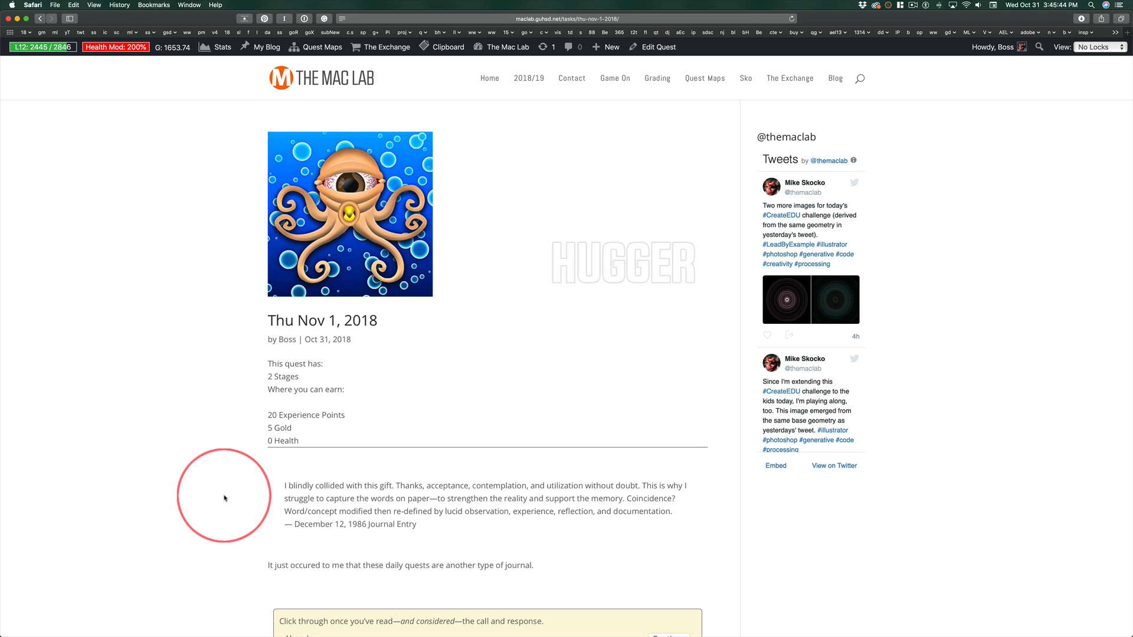
{"action": "mouse_move", "coordinate": [154, 499]}
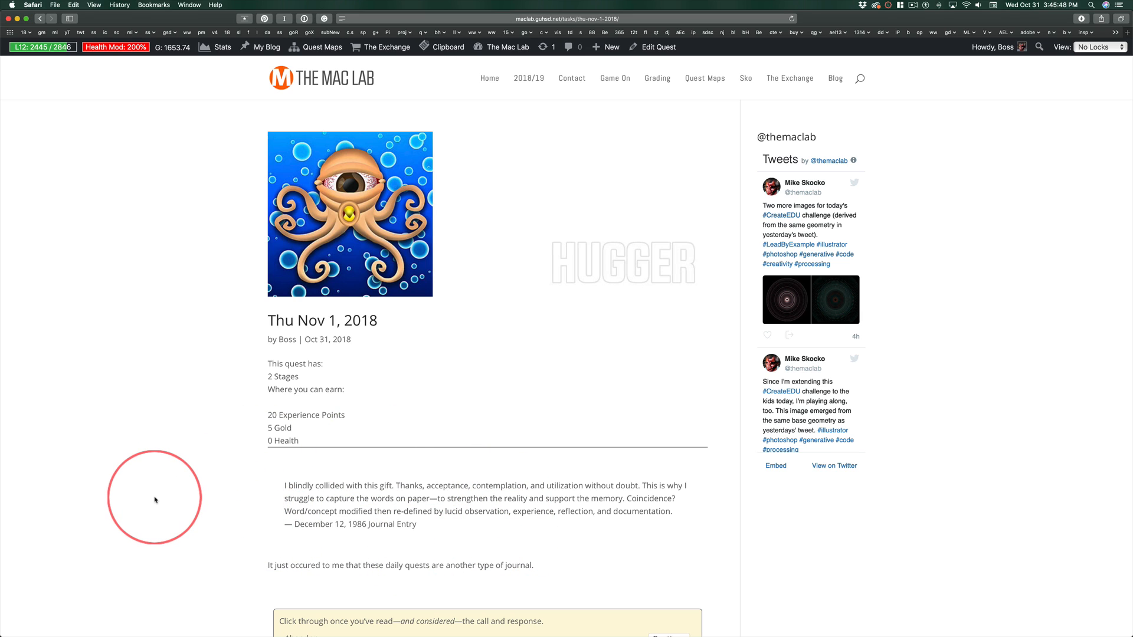
{"action": "mouse_move", "coordinate": [268, 494]}
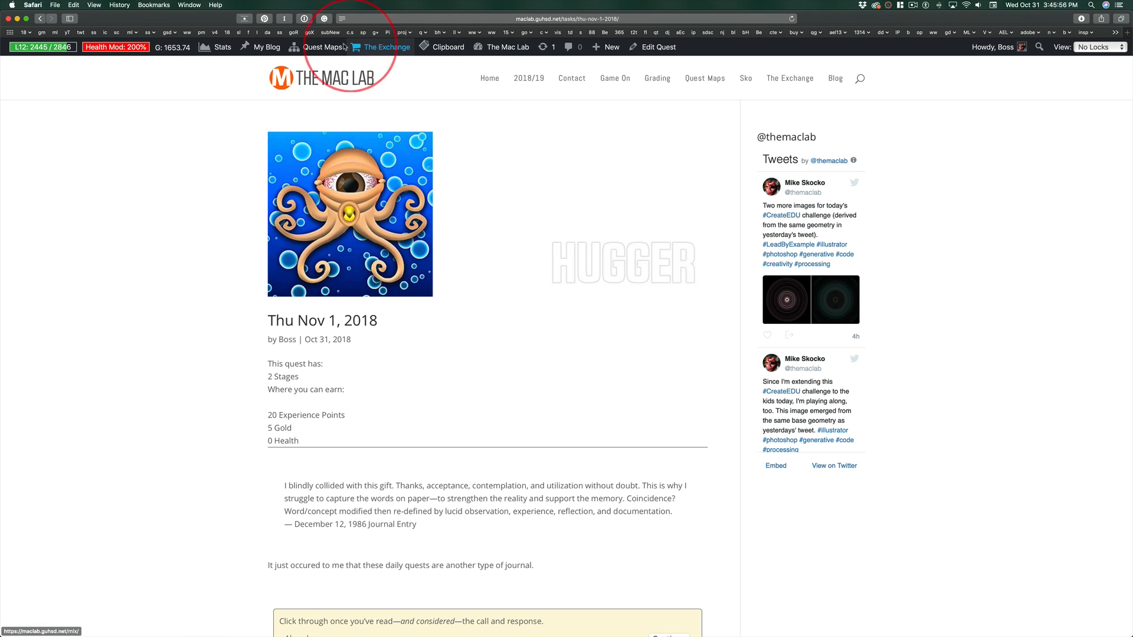
- Go to Quest Maps and expand the Choose a Map dropdown
{"action": "left_click", "coordinate": [322, 46]}
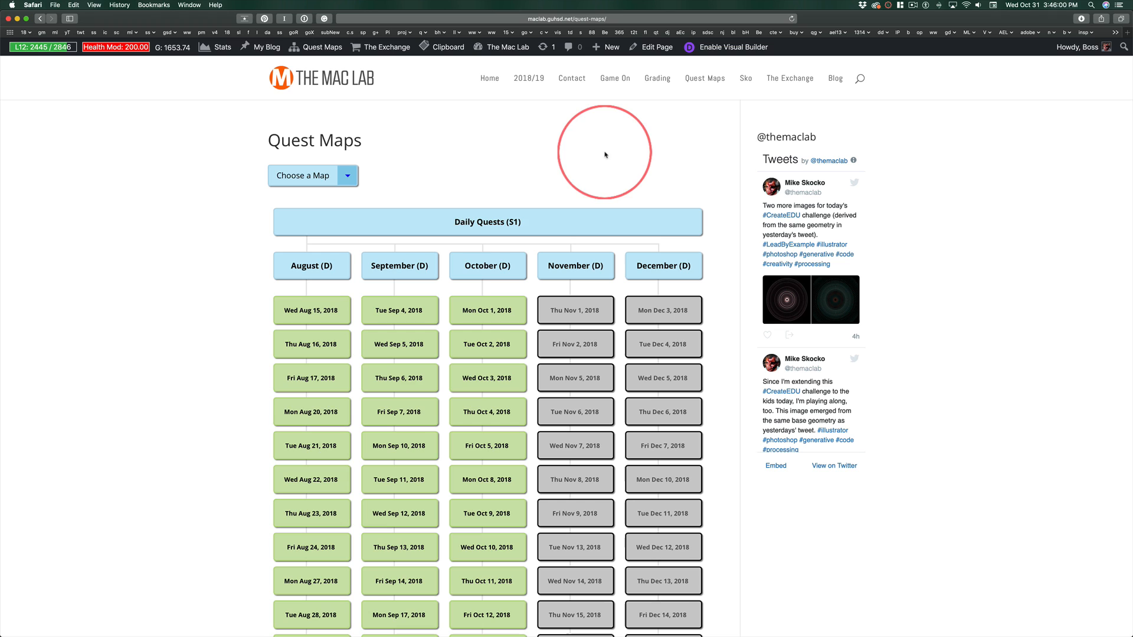
{"action": "left_click", "coordinate": [312, 176]}
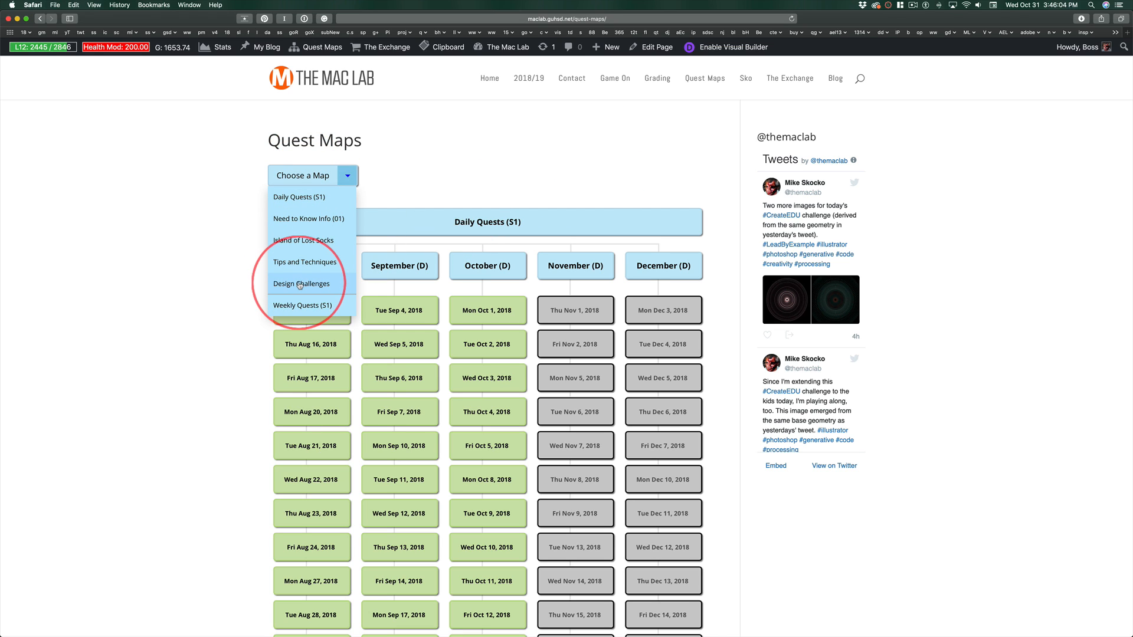
- Select the Design Challenges map and scroll down to the Generative column
{"action": "left_click", "coordinate": [300, 283]}
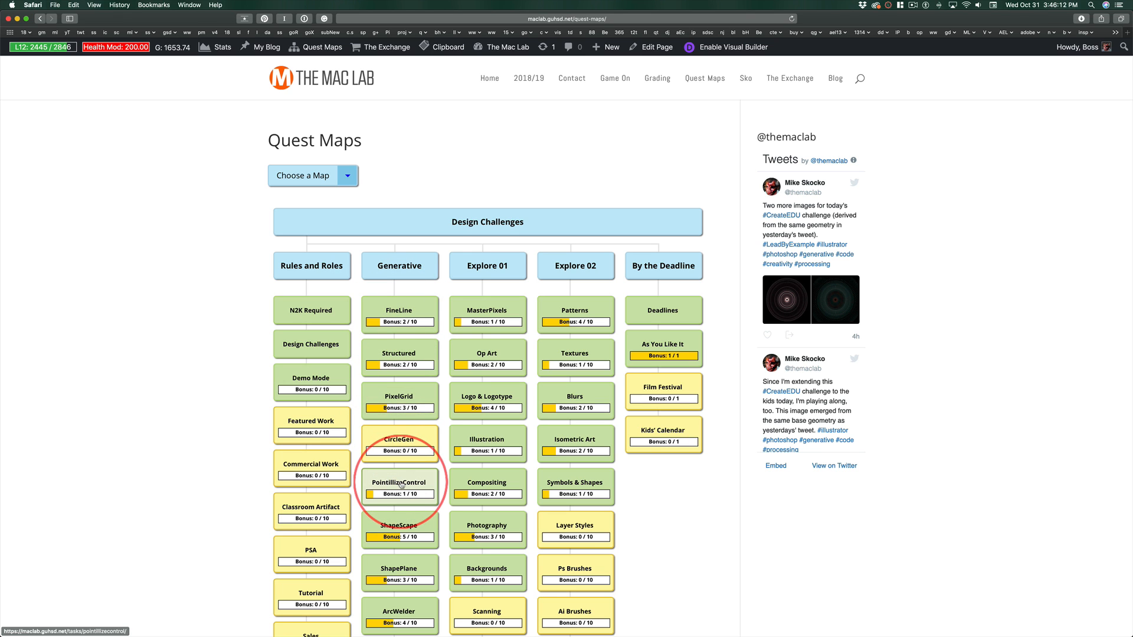
{"action": "scroll", "scroll_direction": "down", "scroll_amount": 3}
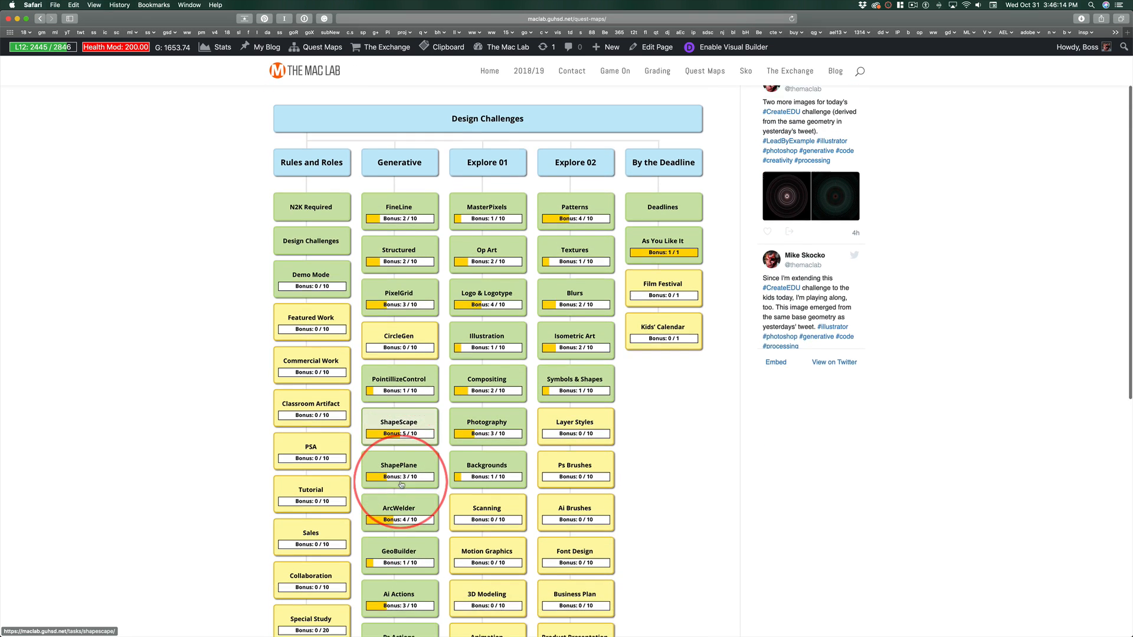
{"action": "scroll", "scroll_direction": "down", "scroll_amount": 3}
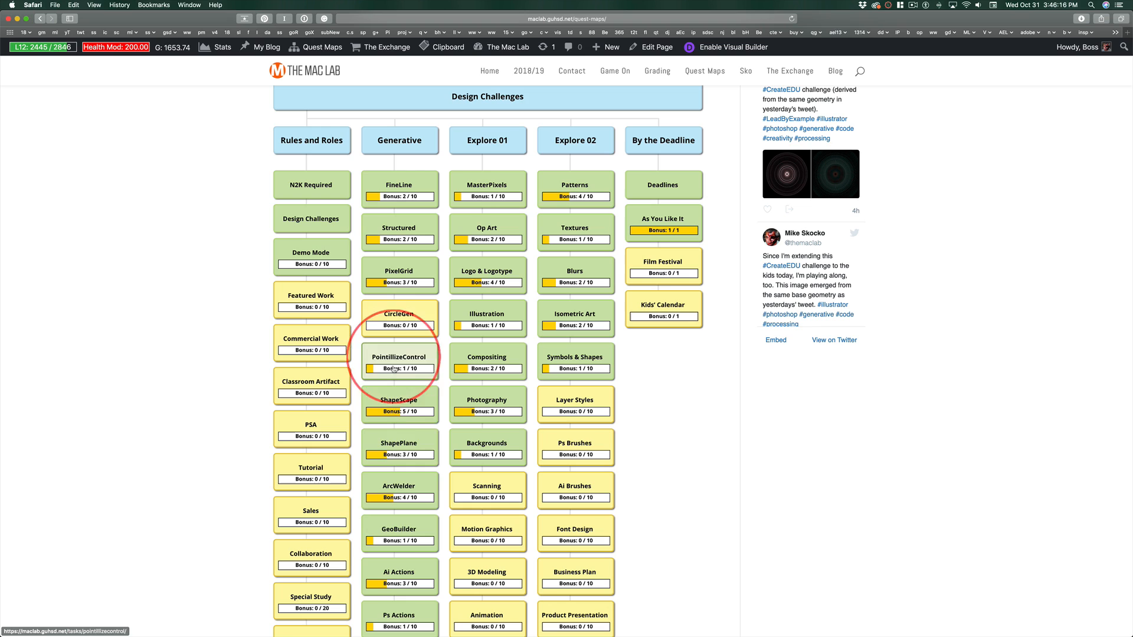
{"action": "mouse_move", "coordinate": [403, 196]}
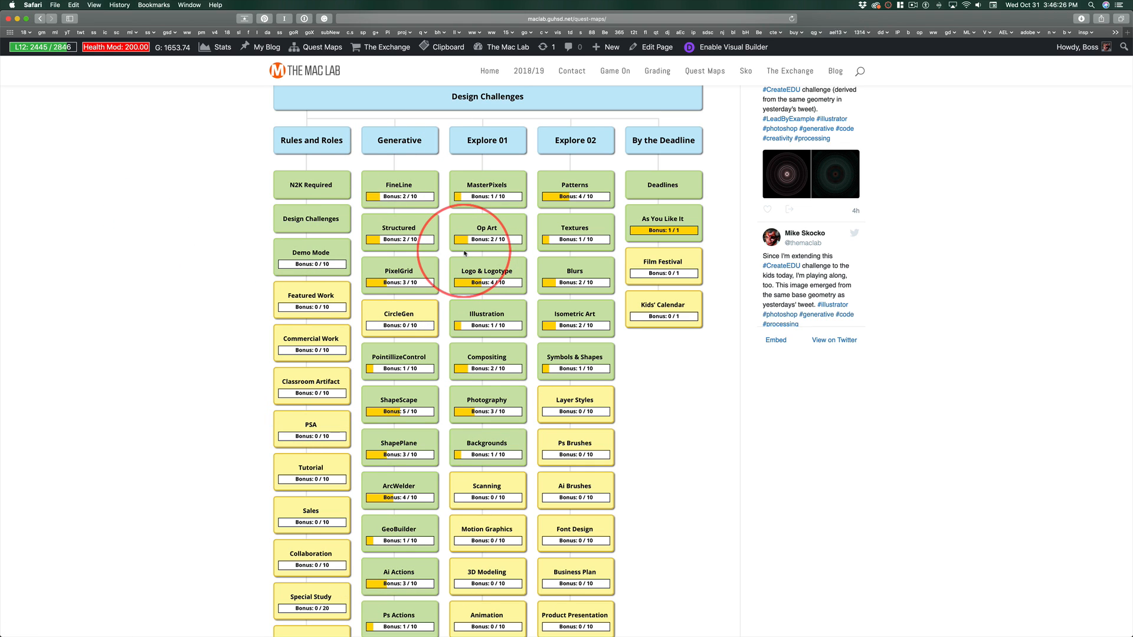
{"action": "mouse_move", "coordinate": [398, 185]}
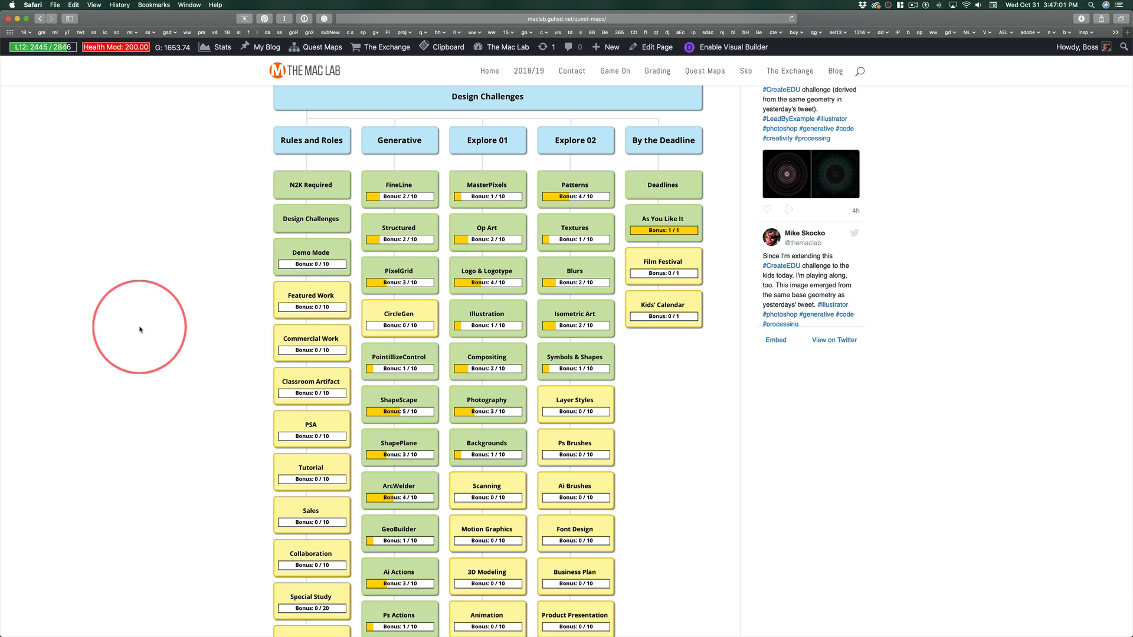
{"action": "mouse_move", "coordinate": [150, 301]}
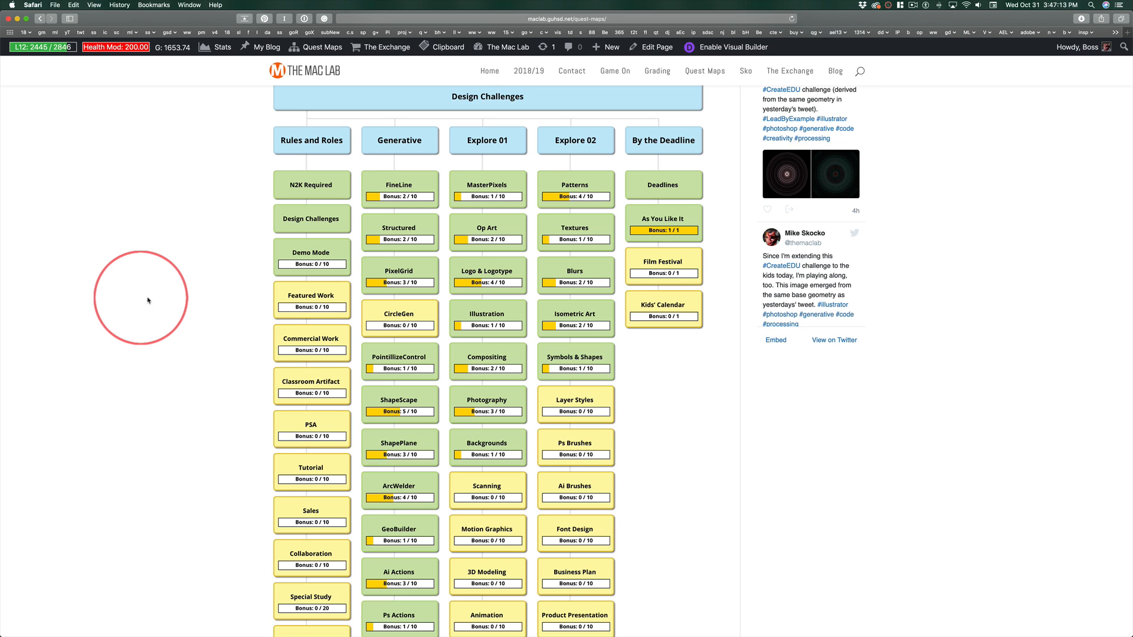
{"action": "mouse_move", "coordinate": [203, 302]}
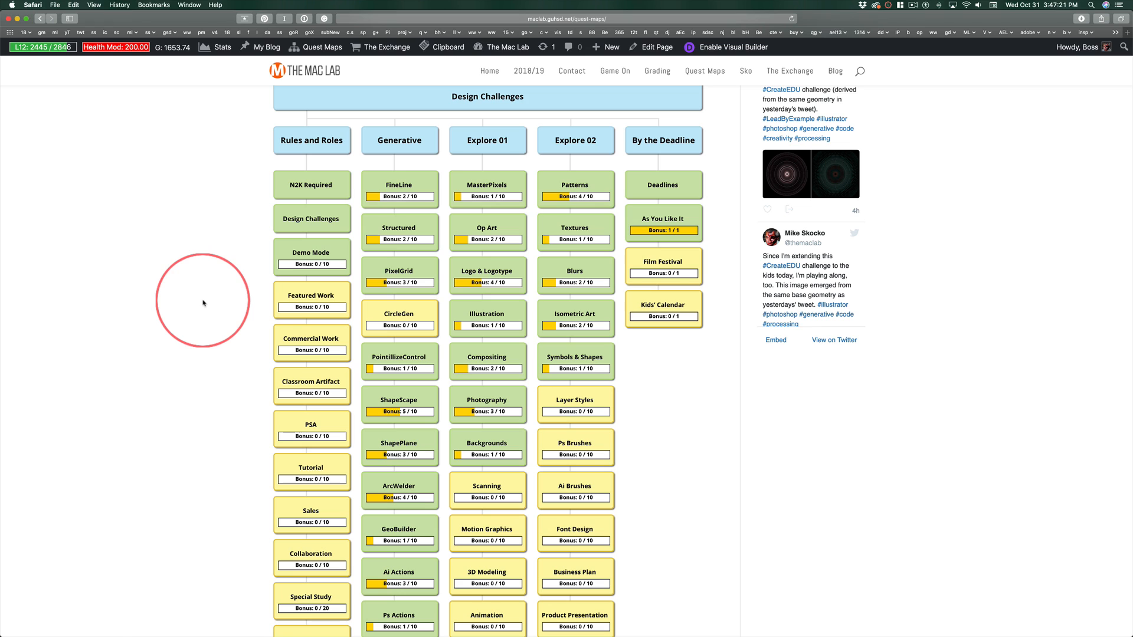
{"action": "mouse_move", "coordinate": [1063, 74]}
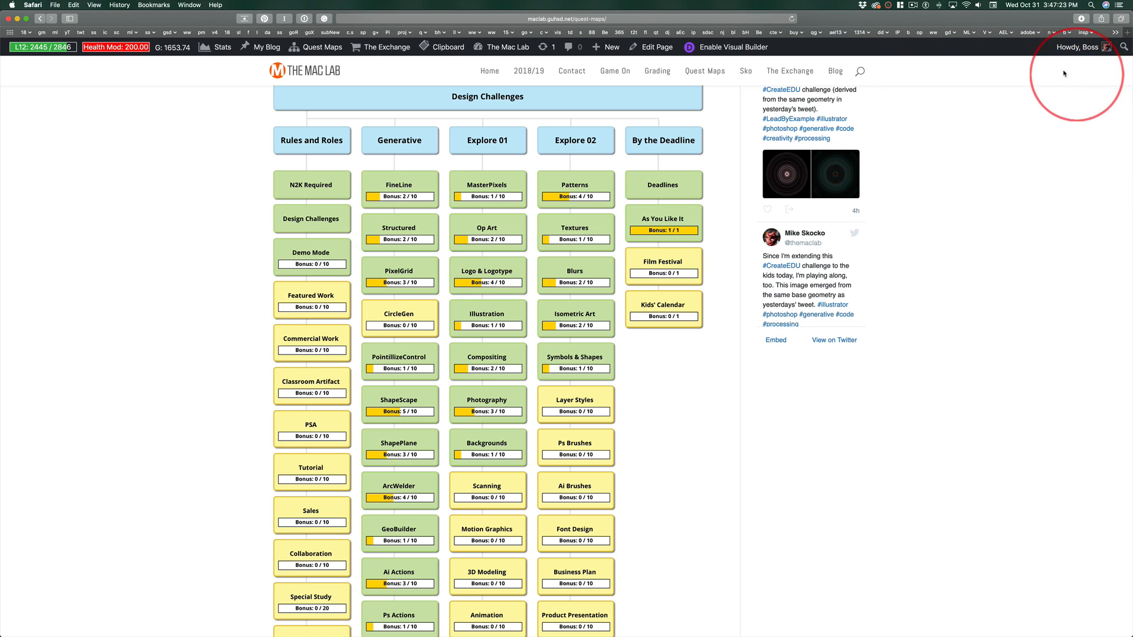